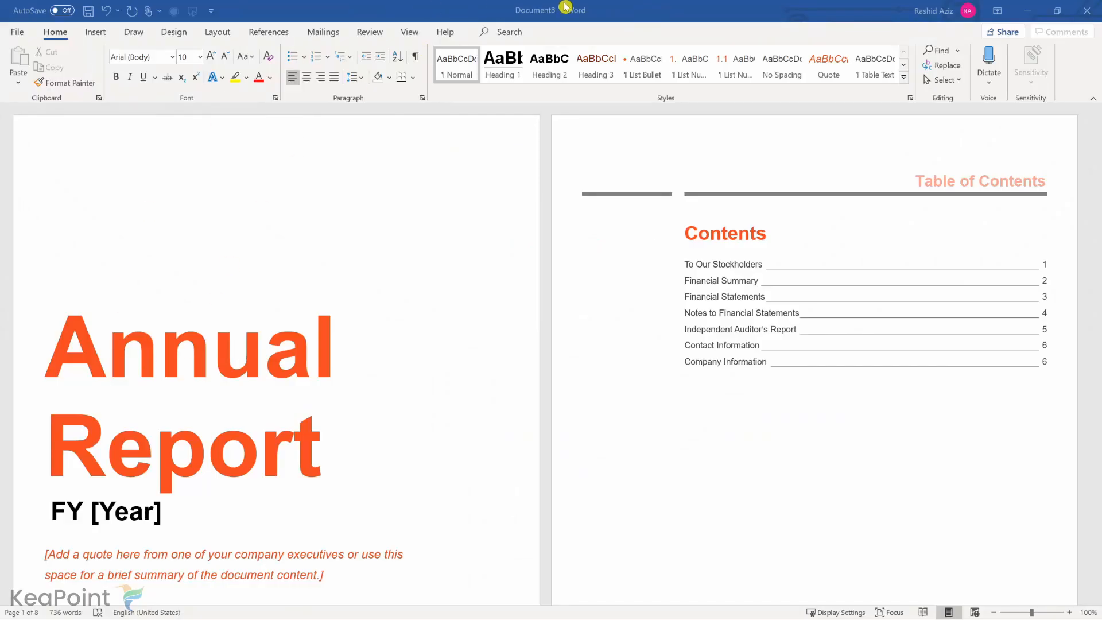
Step: Show Word's File > Export page with Create PDF/XPS Document selected
scroll("down", 3)
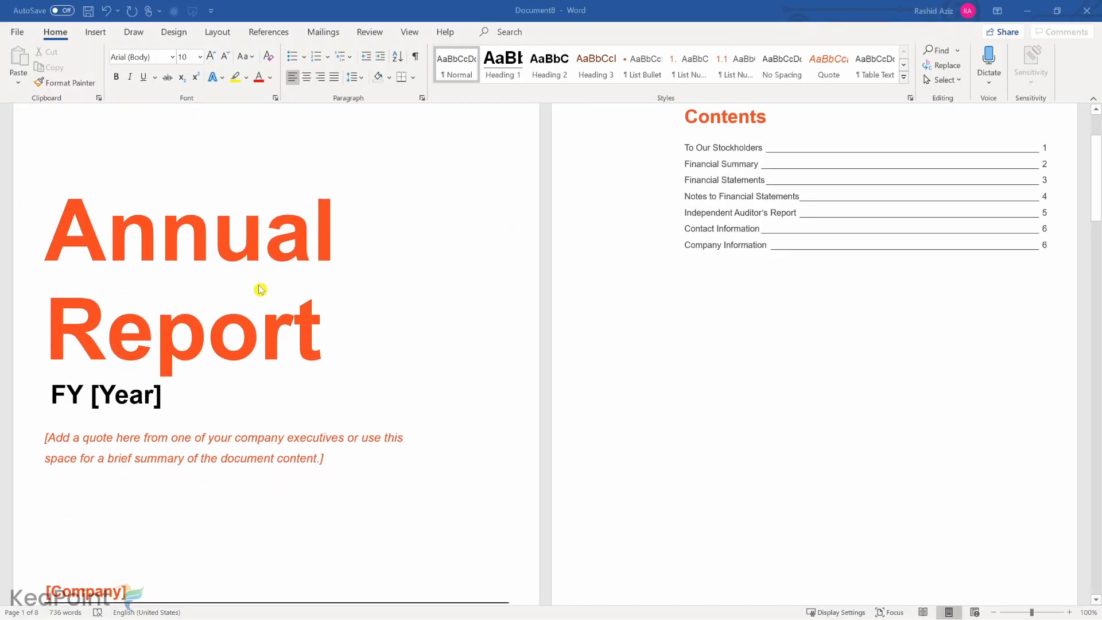
scroll("down", 3)
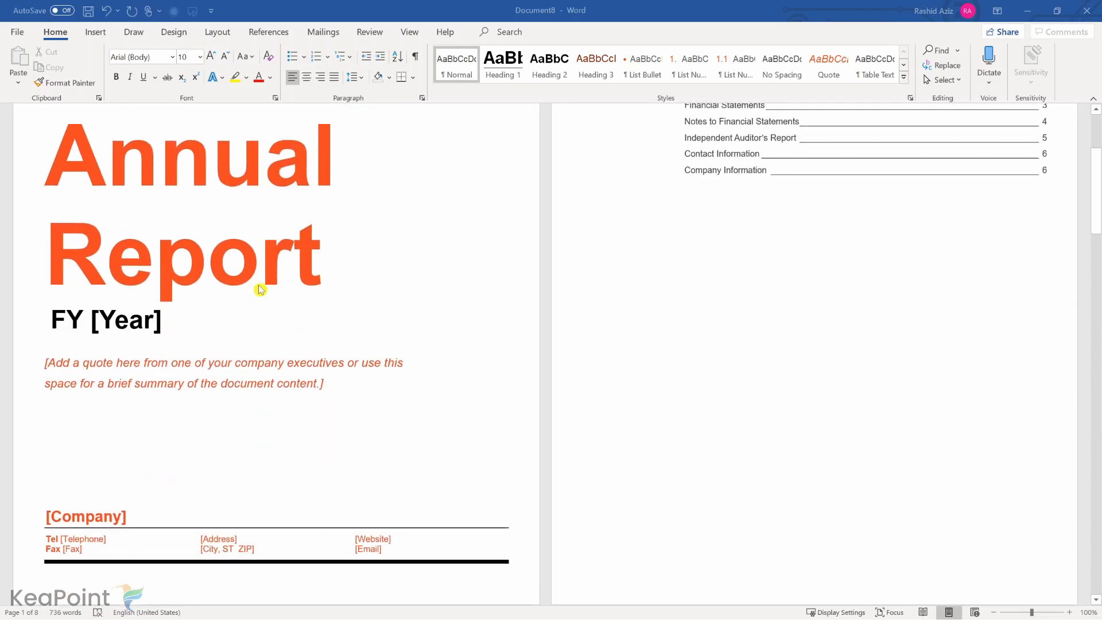
scroll("down", 3)
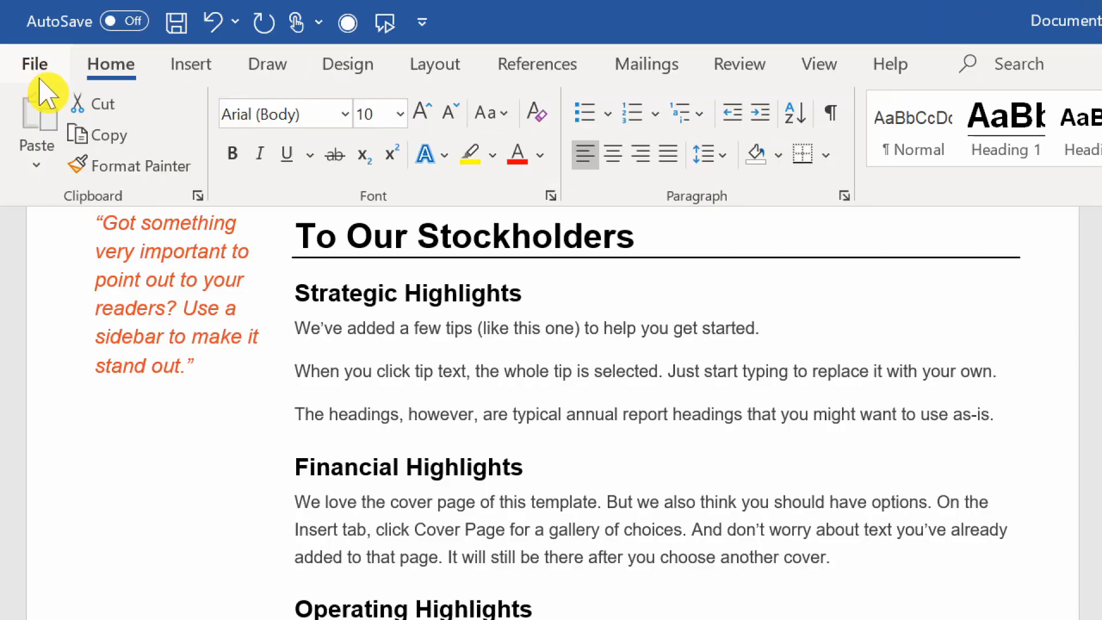
left_click(35, 64)
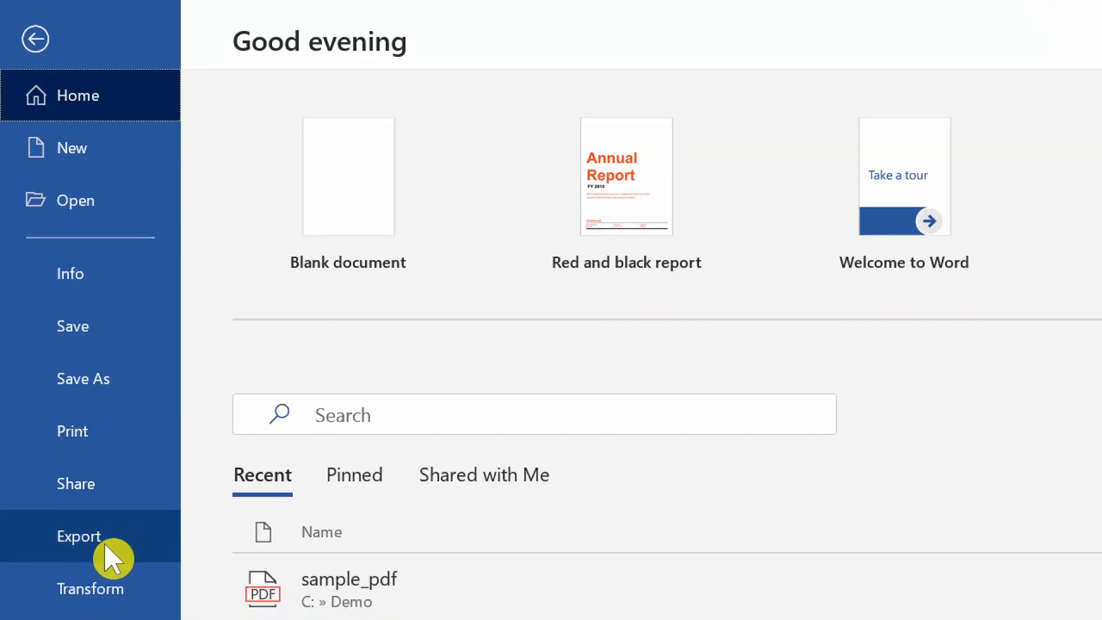
scroll("down", 3)
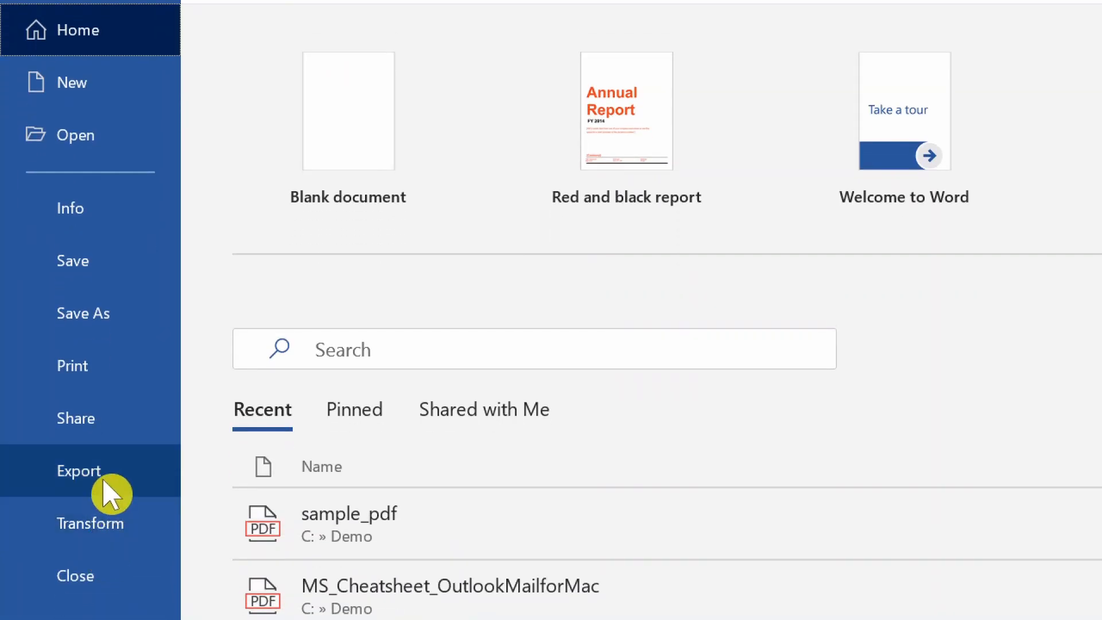
mouse_move(112, 457)
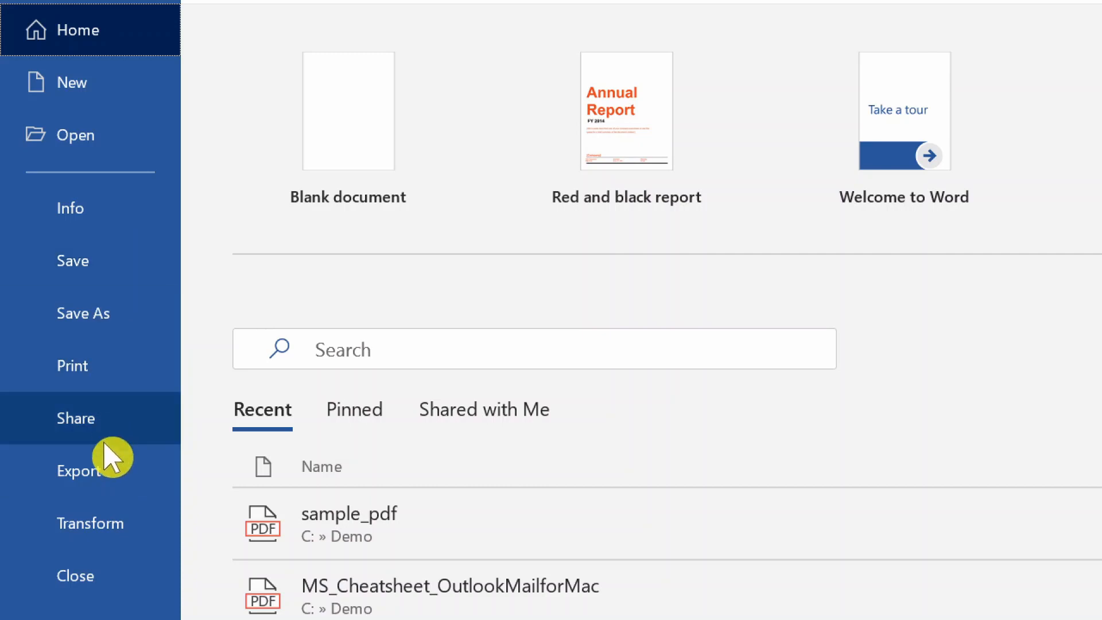
mouse_move(112, 490)
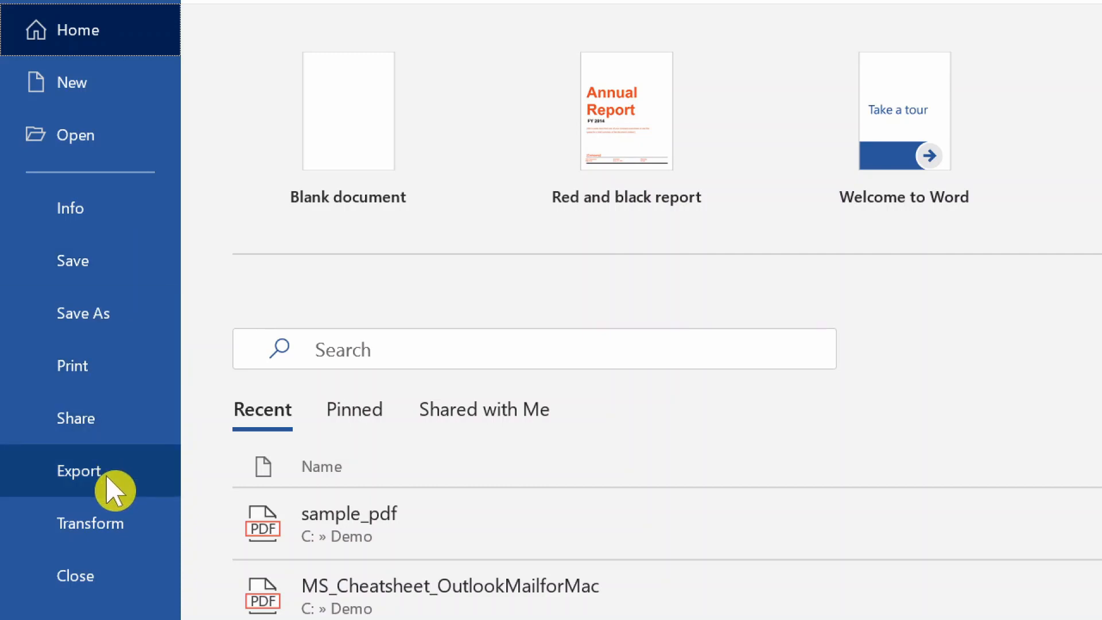
left_click(79, 470)
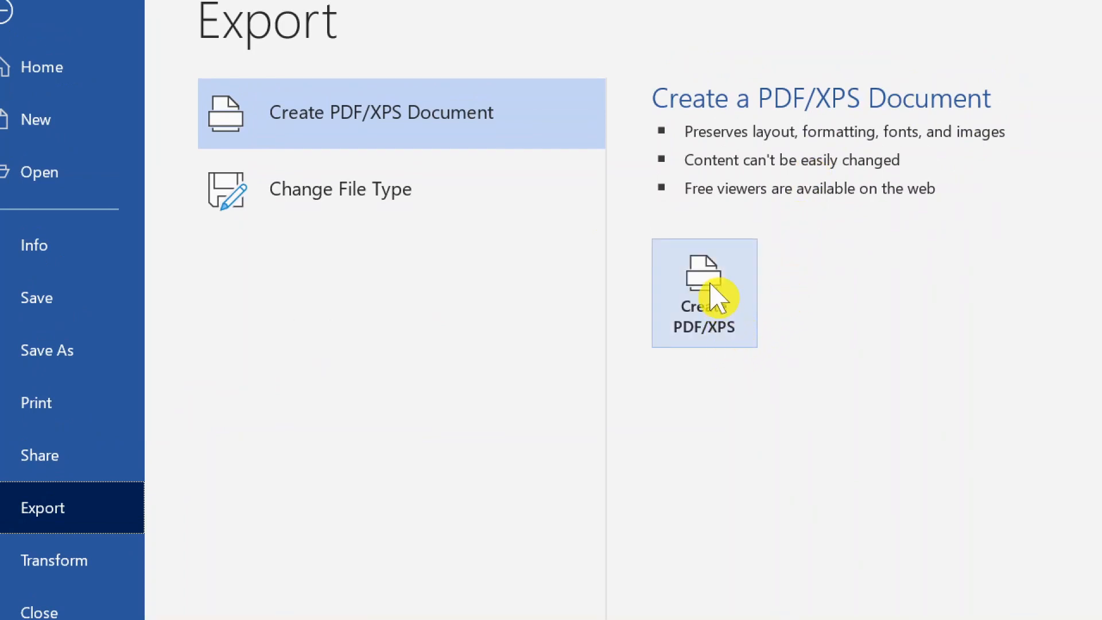
mouse_move(723, 334)
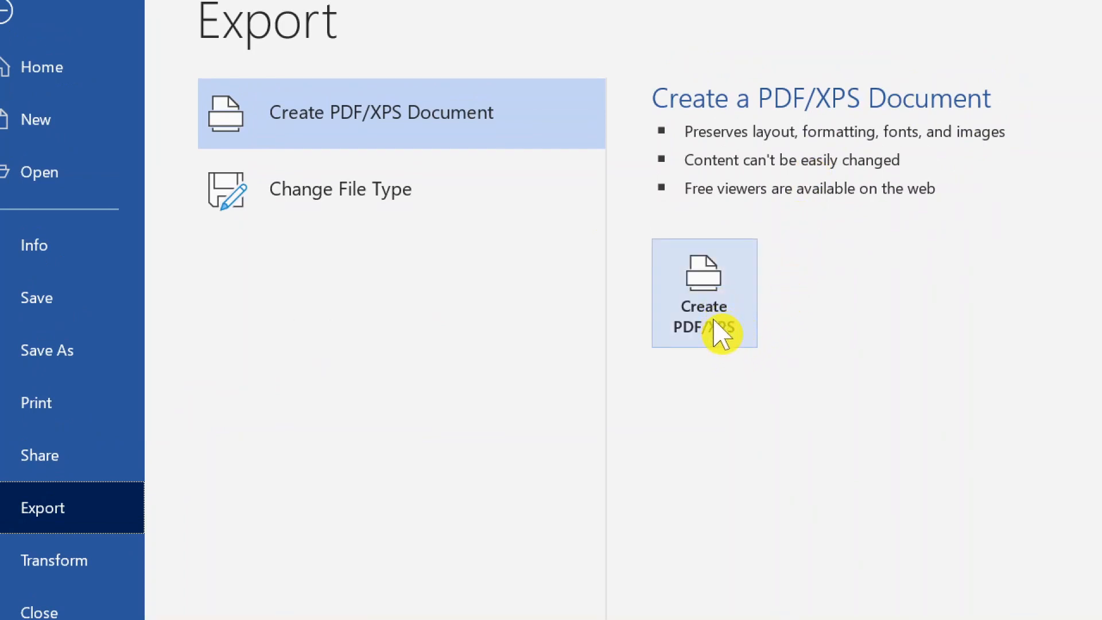
Step: Publish the report as a PDF named 'Annual Report'
left_click(702, 294)
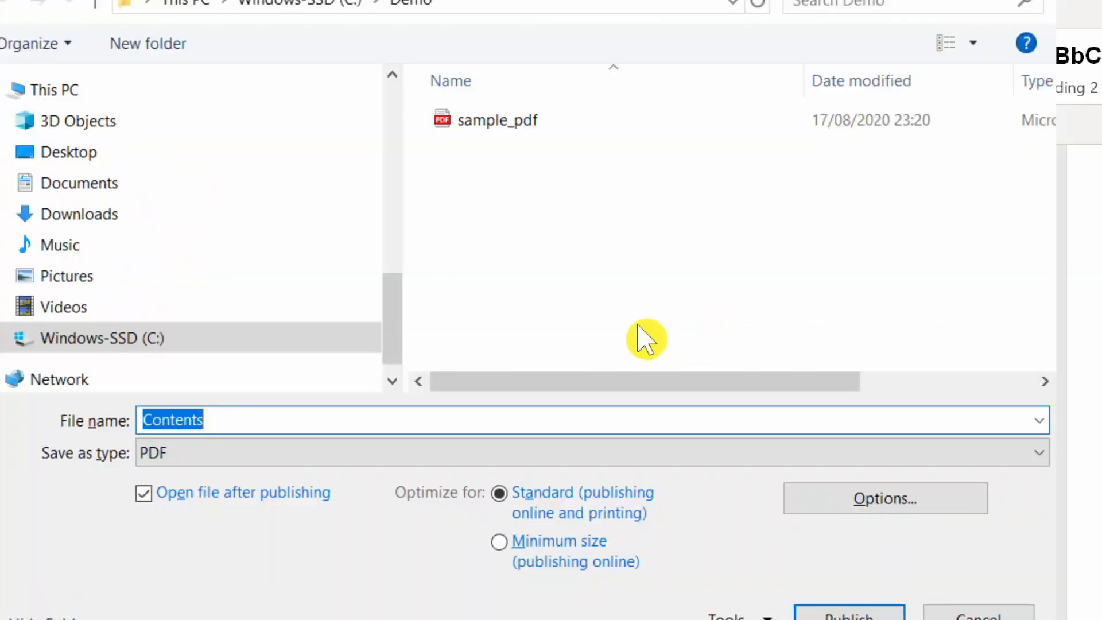
mouse_move(611, 339)
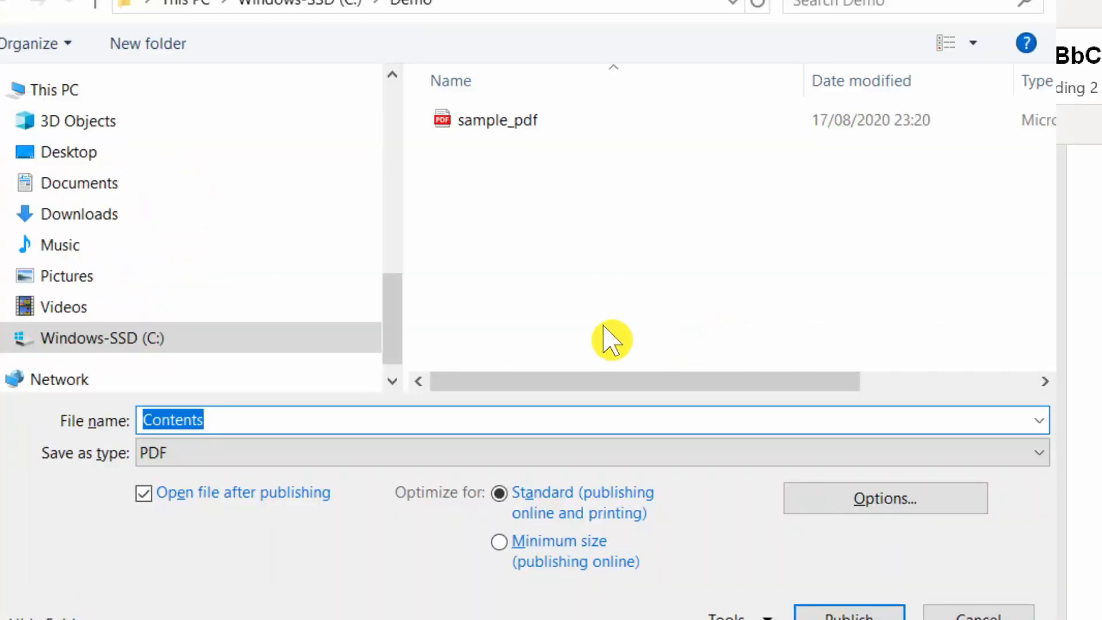
mouse_move(573, 326)
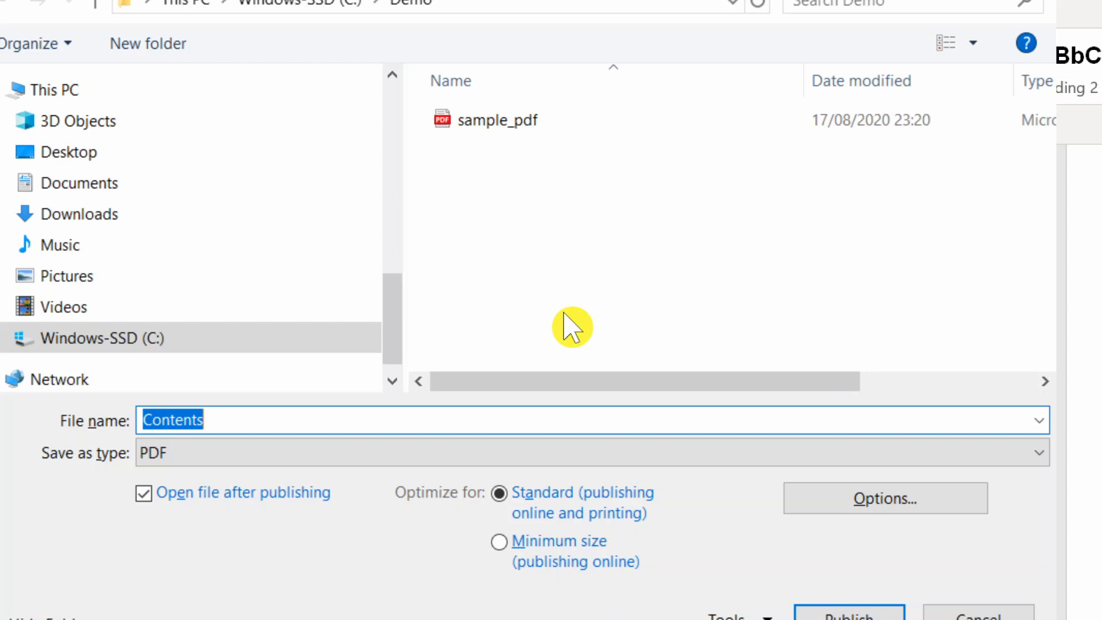
type("Annual Report")
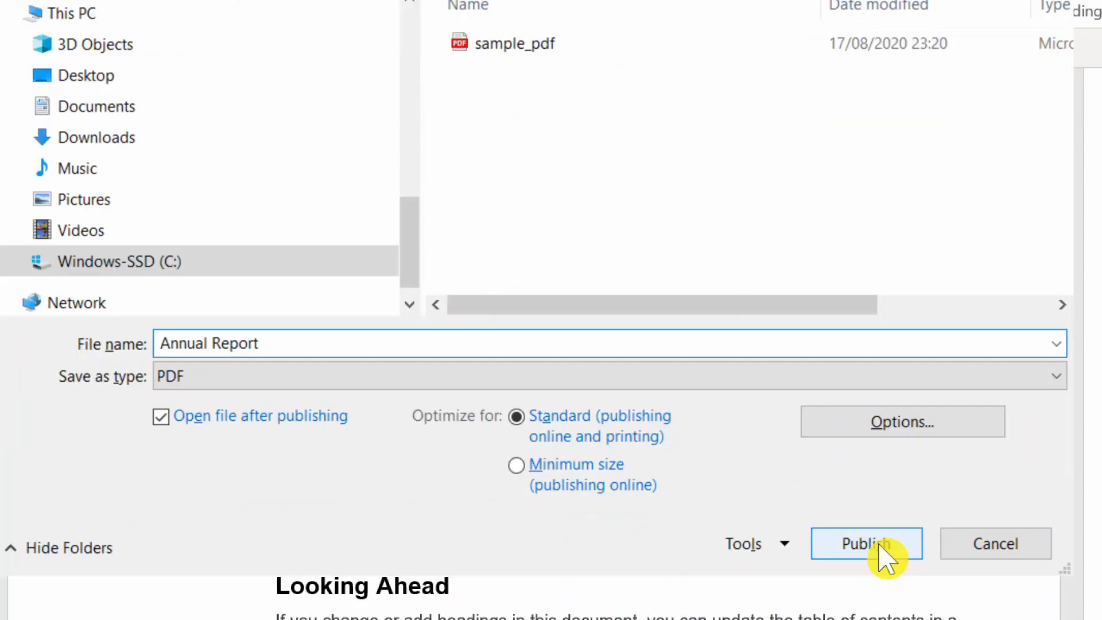
left_click(866, 543)
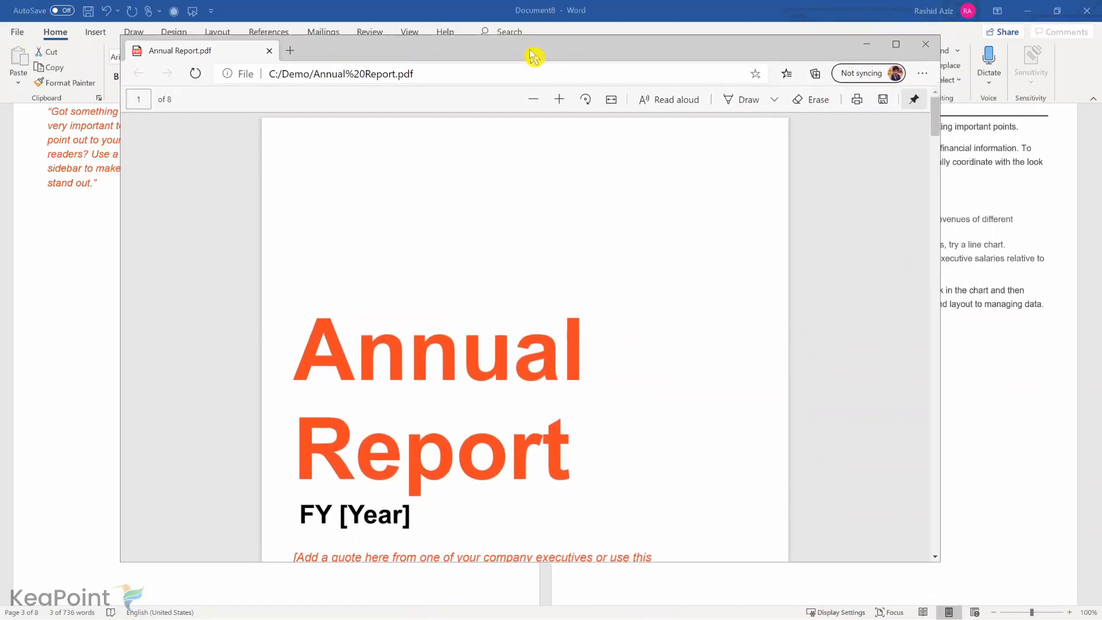
Step: Close the published PDF viewer and open sample_pdf from the Demo folder in Chrome
scroll("down", 3)
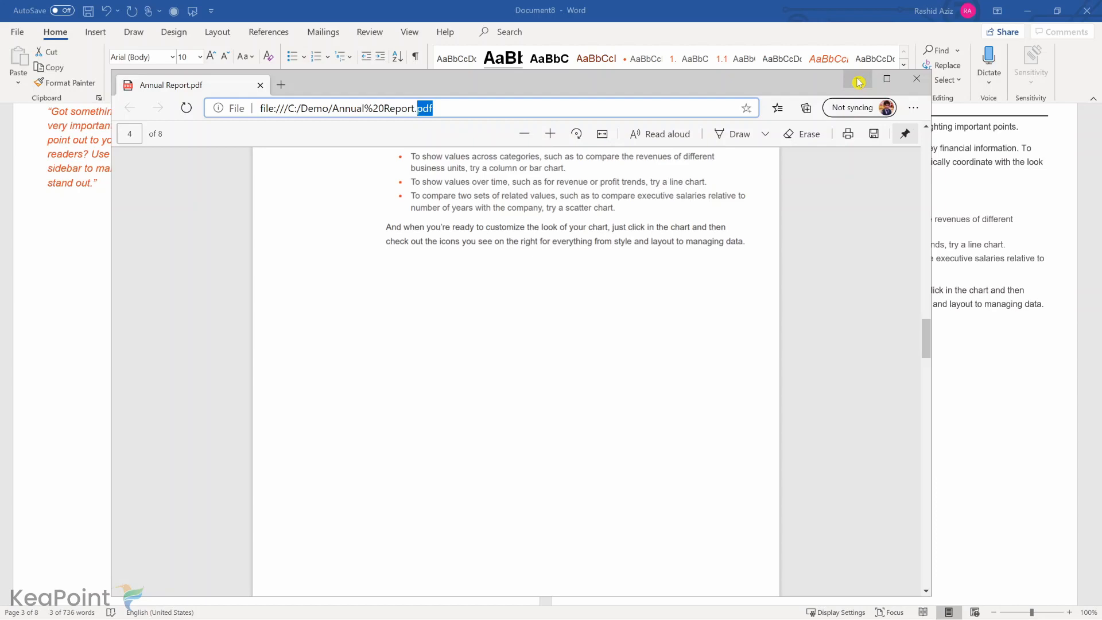
left_click(916, 78)
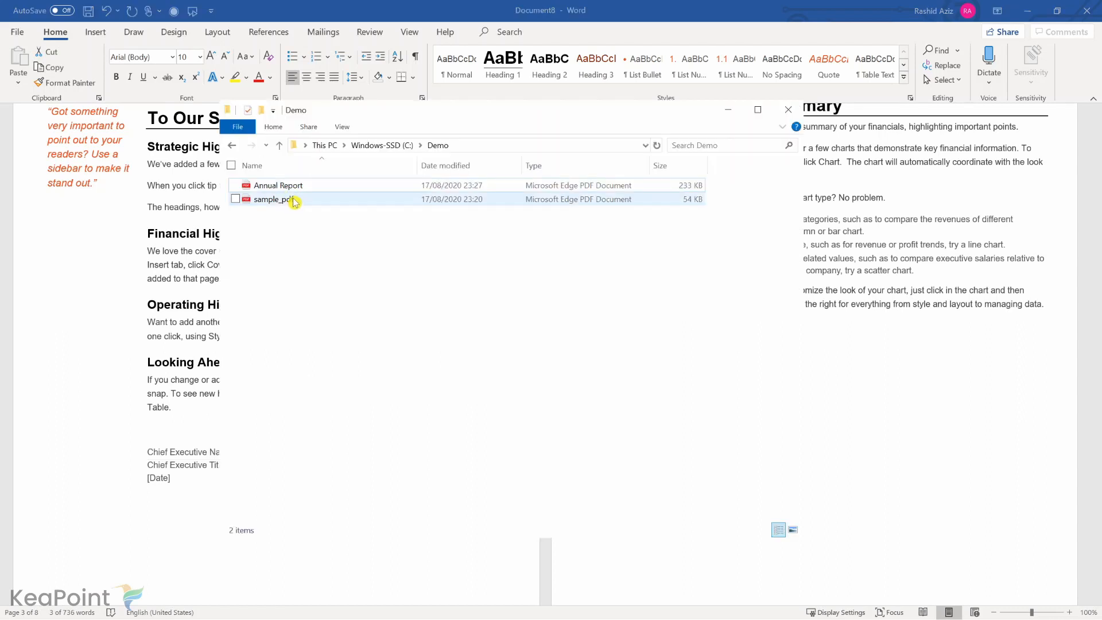
mouse_move(285, 200)
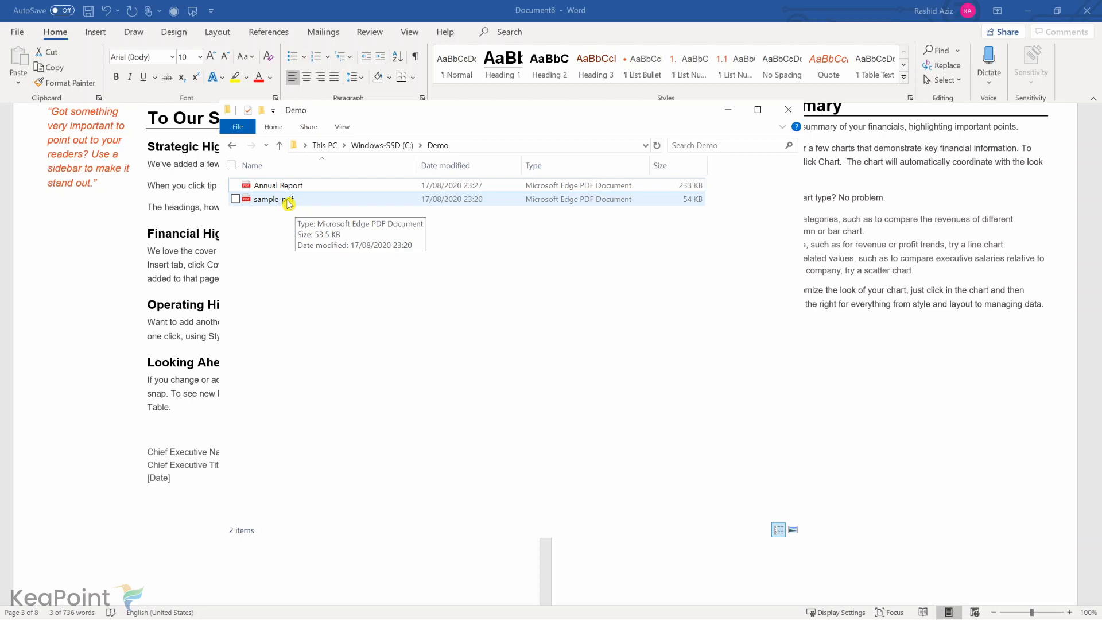
double_click(269, 199)
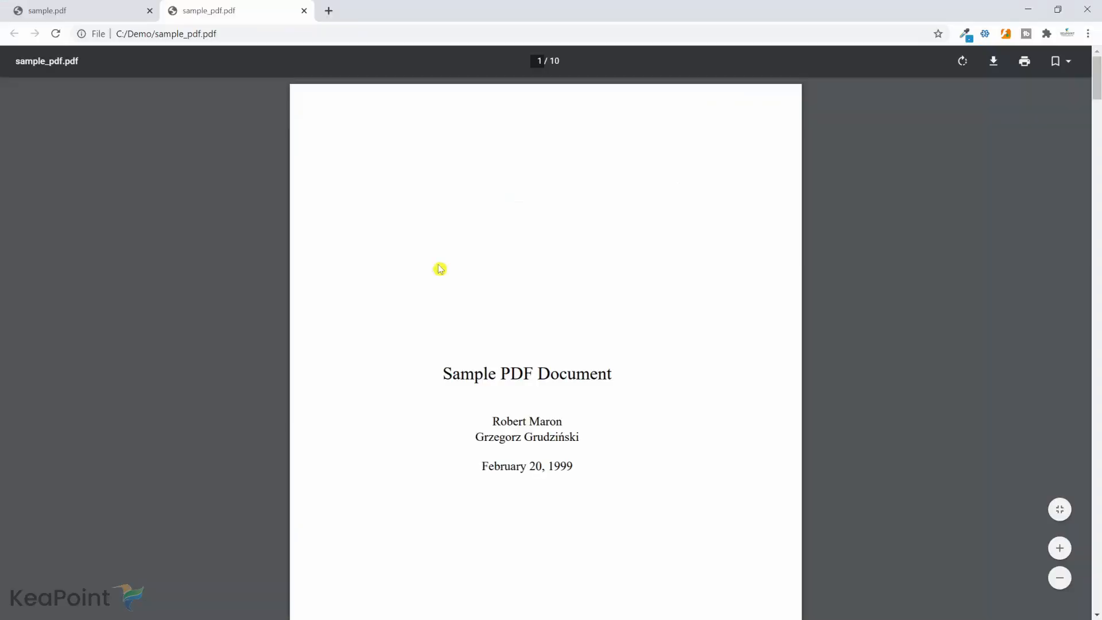
Step: Scroll through sample_pdf's opening pages down to its Tools section
scroll("down", 3)
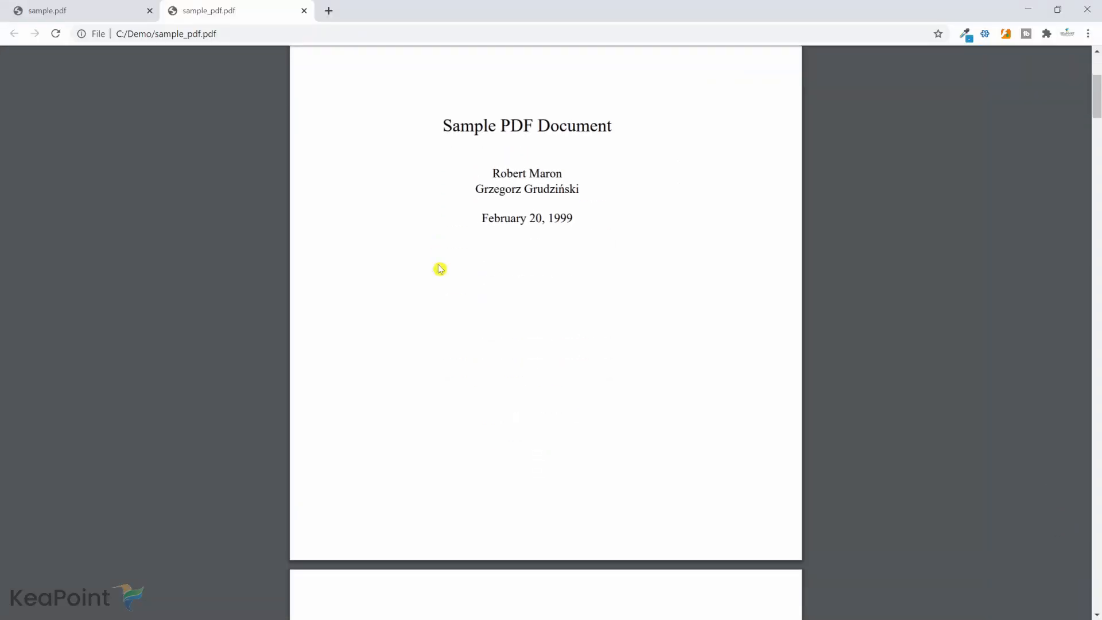
scroll("down", 3)
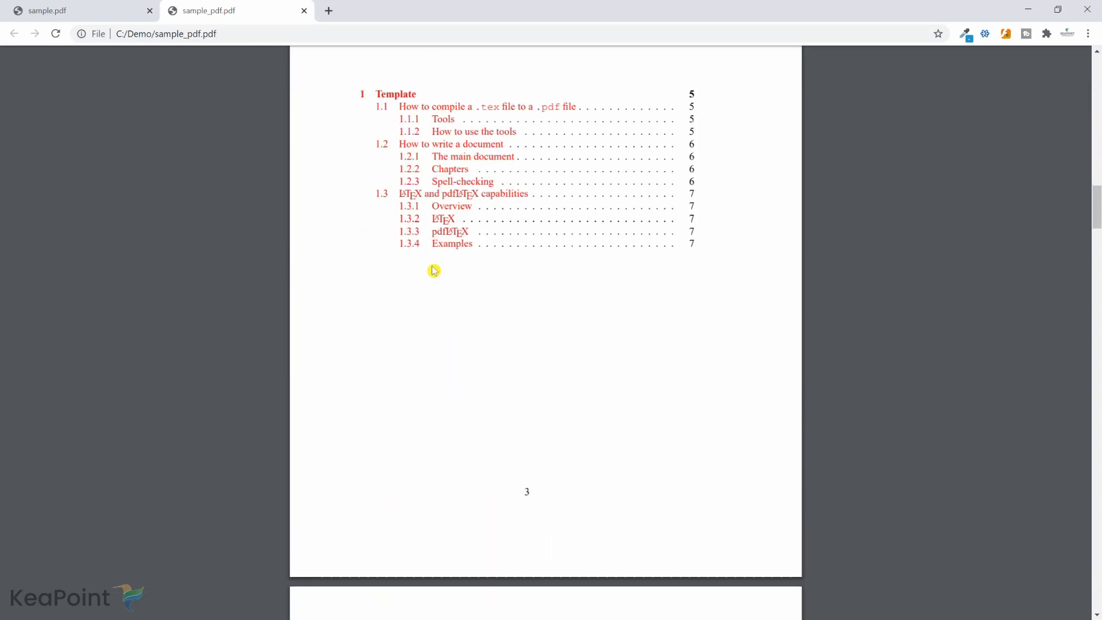
scroll("down", 3)
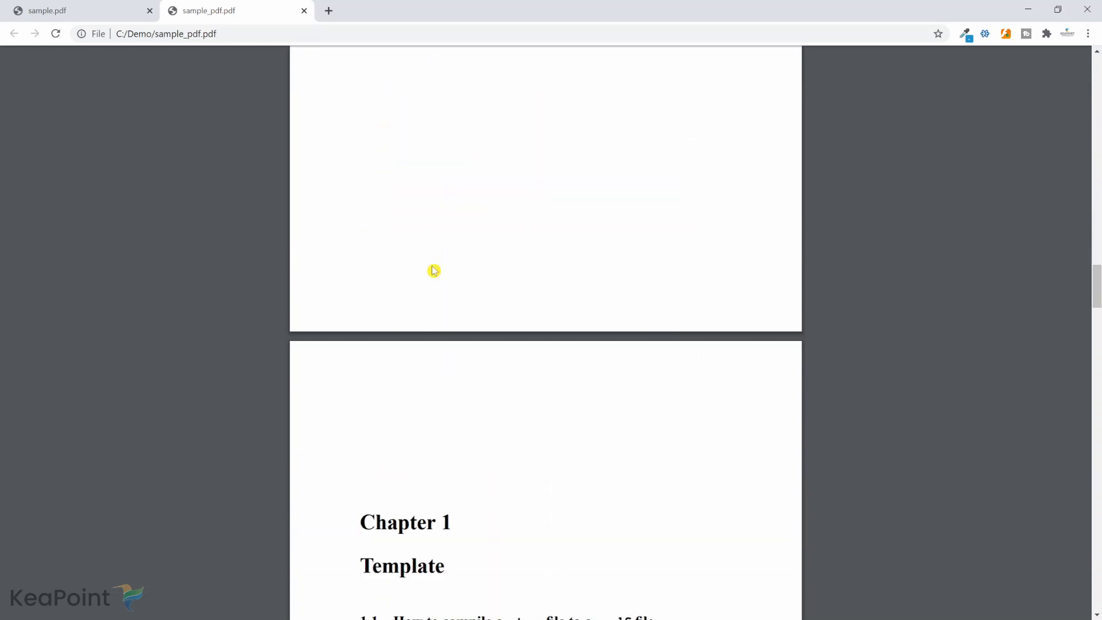
scroll("down", 3)
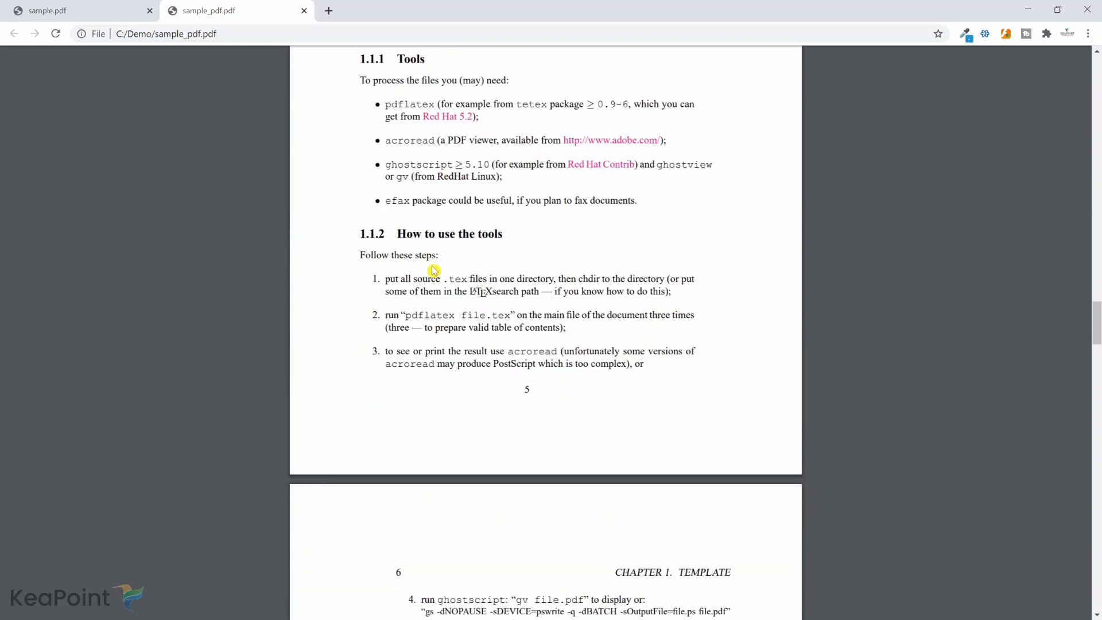
scroll("down", 3)
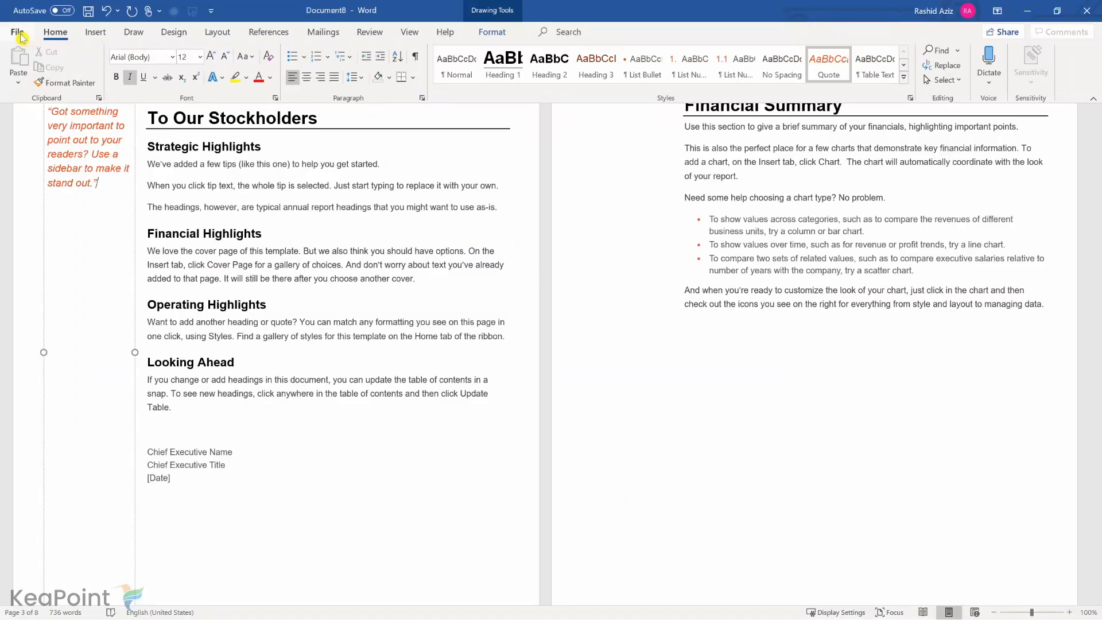
Step: Open sample_pdf from the Demo folder in Word via File > Open > Browse
left_click(17, 32)
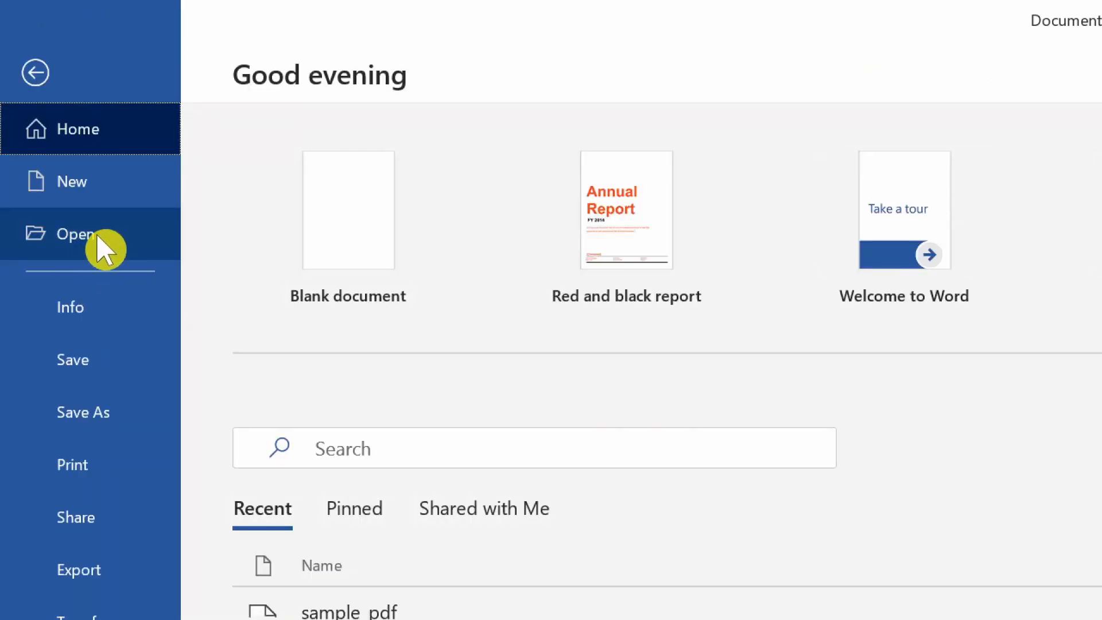
left_click(75, 234)
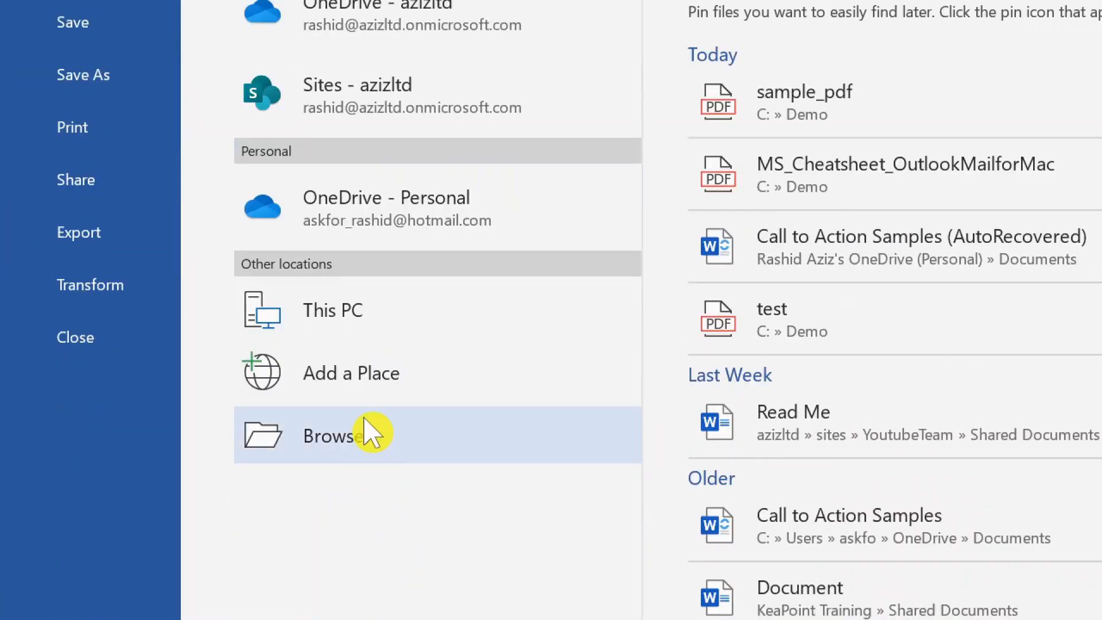
left_click(331, 434)
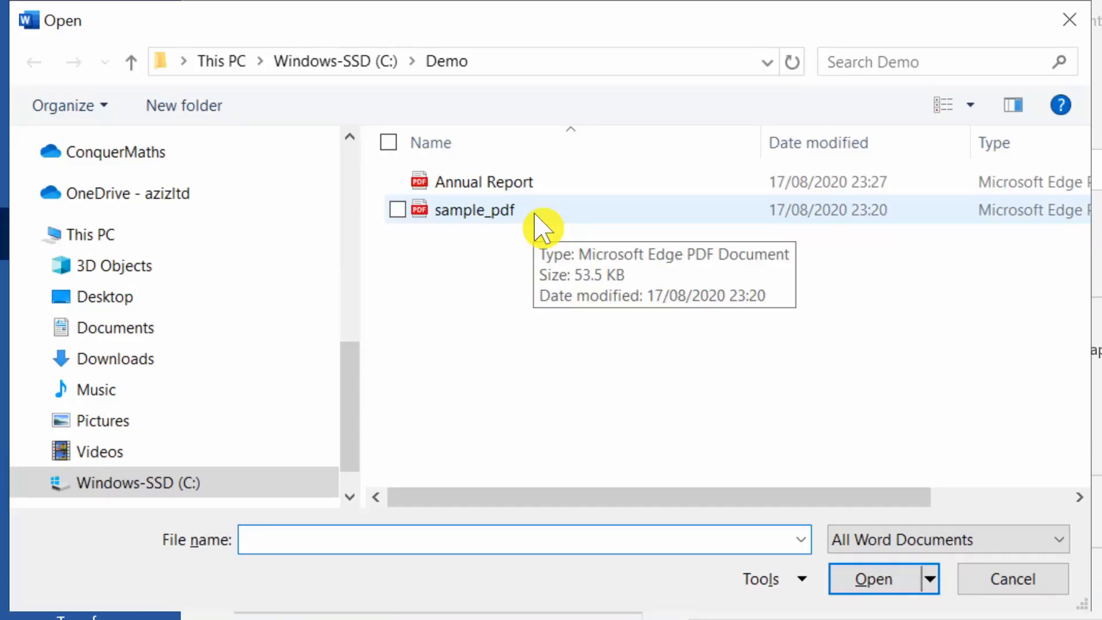
left_click(474, 209)
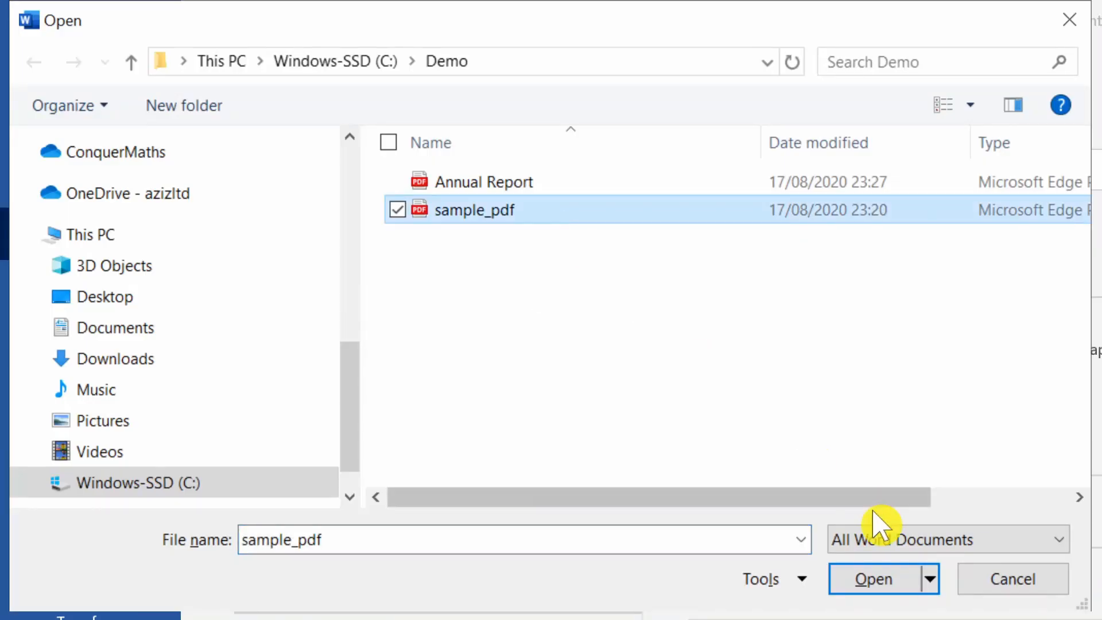
left_click(873, 579)
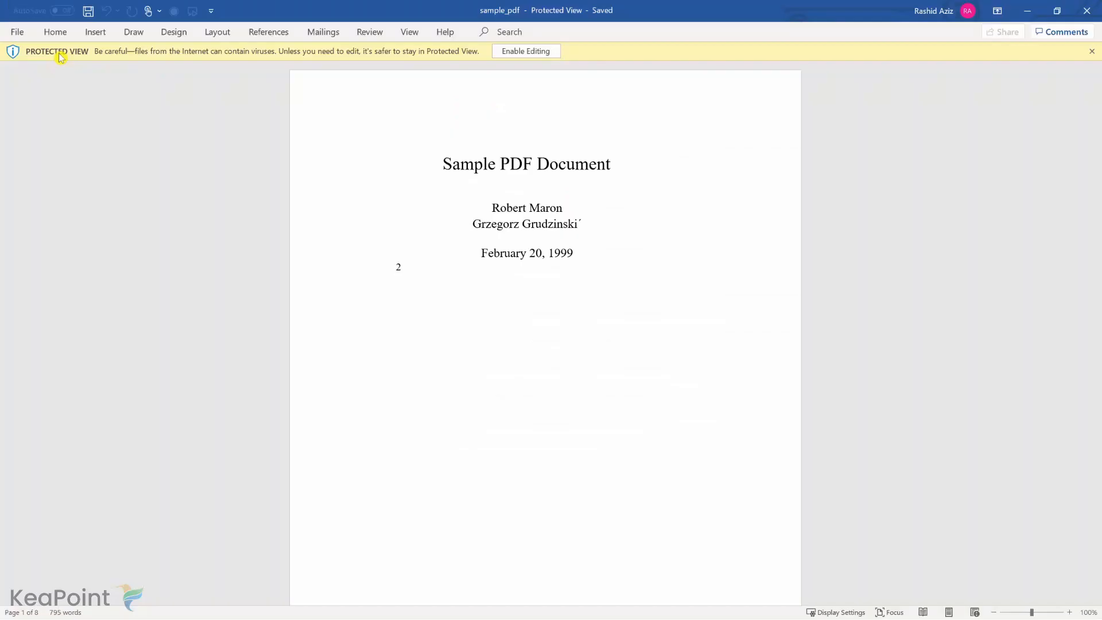
mouse_move(455, 80)
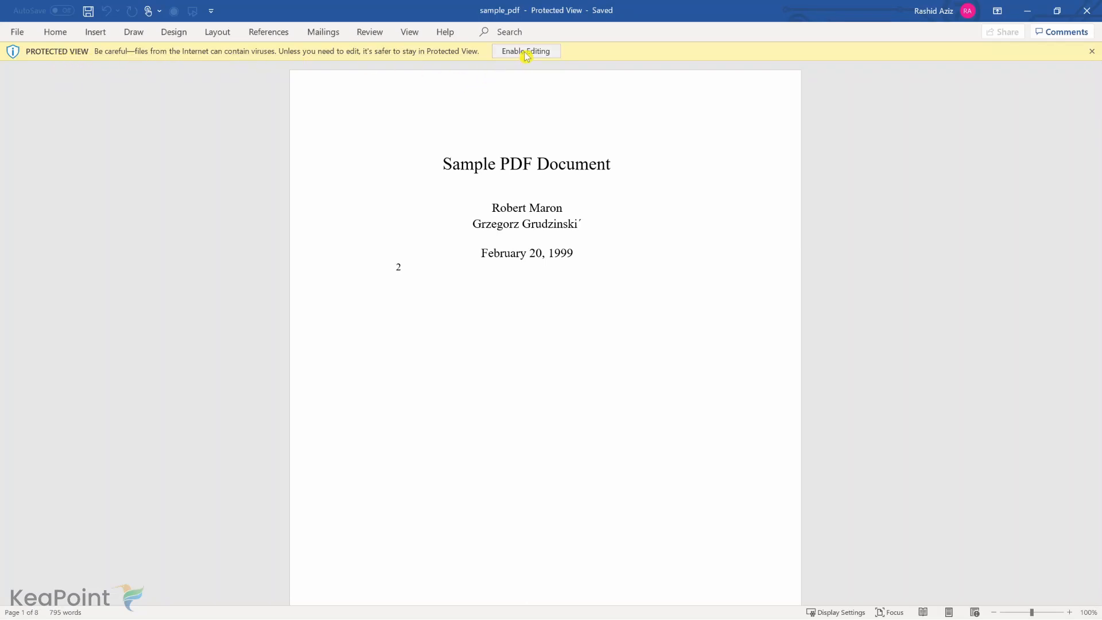
Step: Enable editing and prefix the title with 'New' to read 'New Sample PDF Document'
left_click(525, 50)
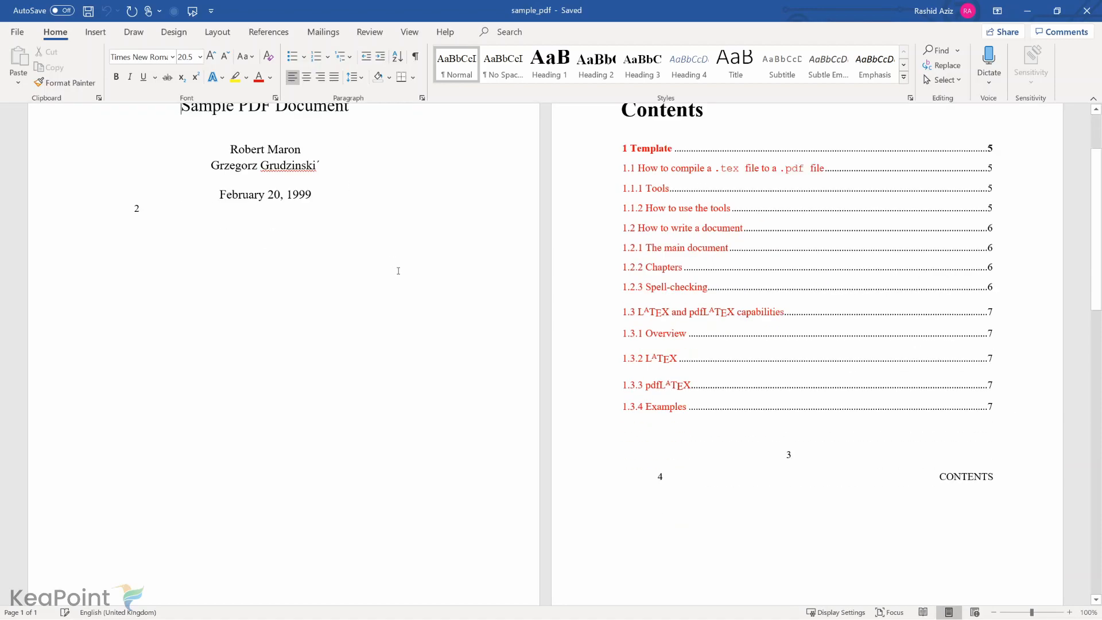
type("New")
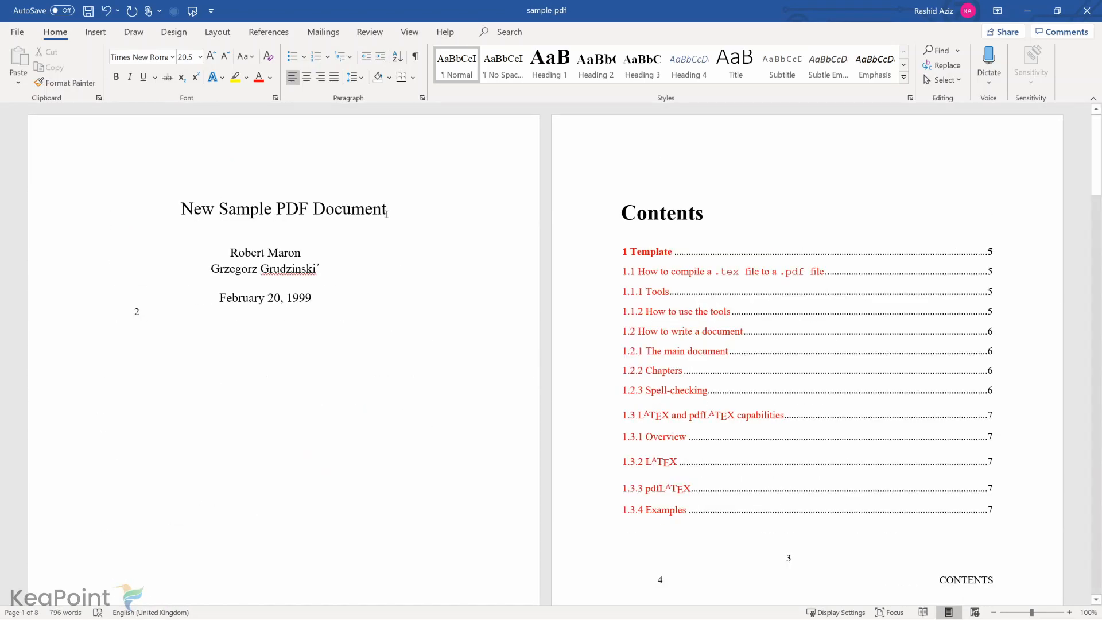
mouse_move(165, 185)
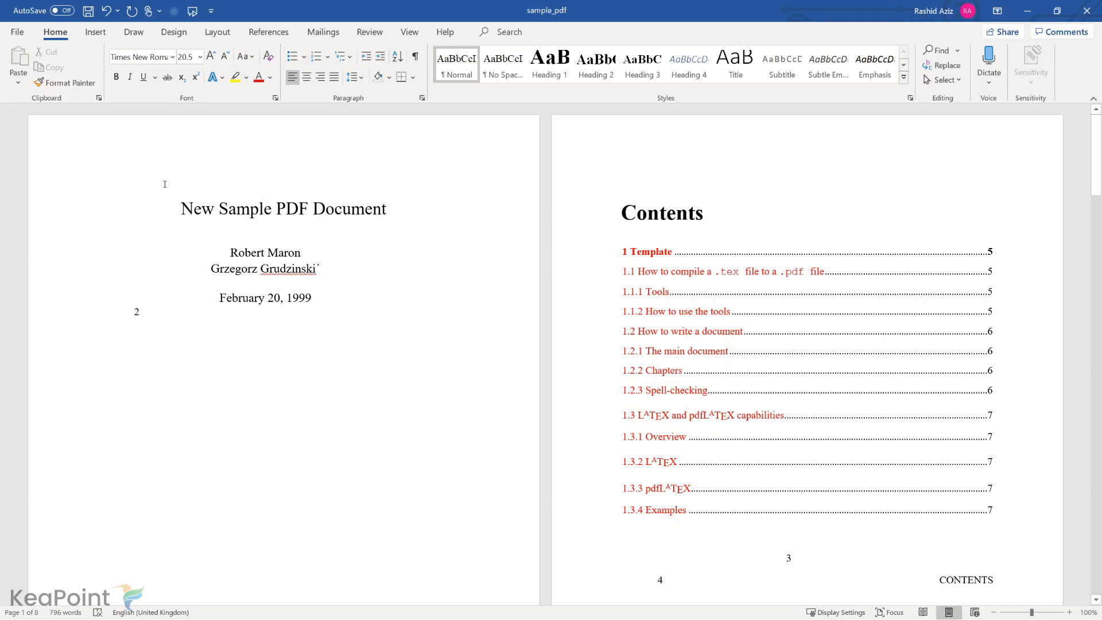